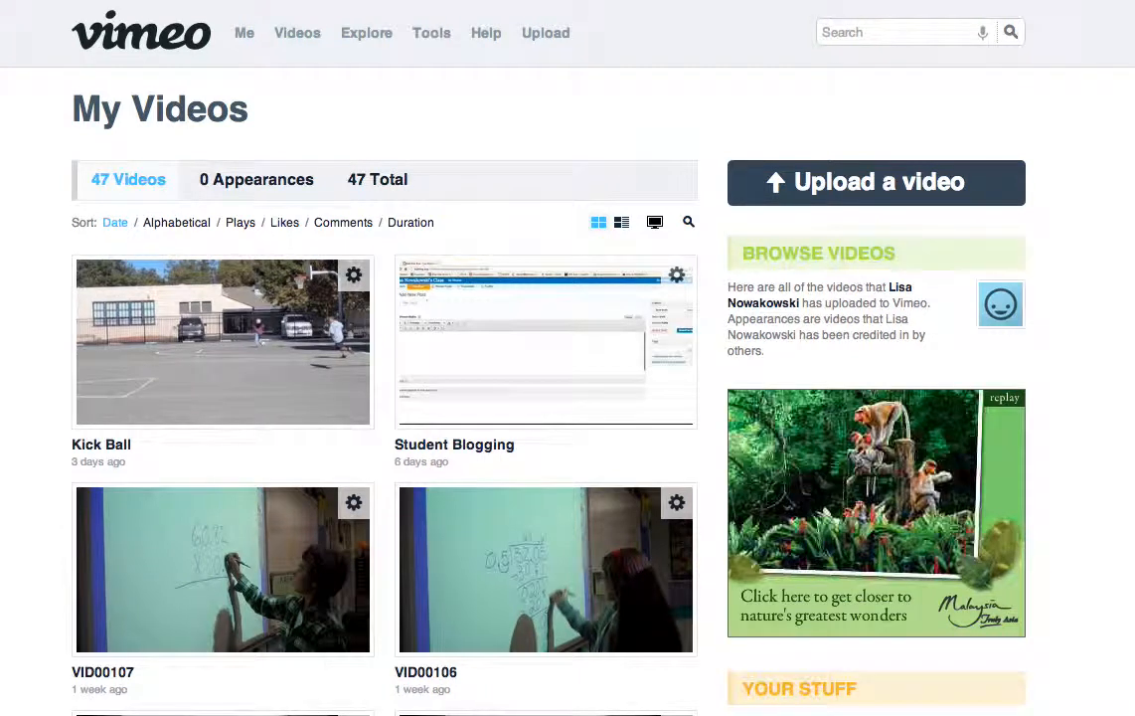
mouse_move(129, 391)
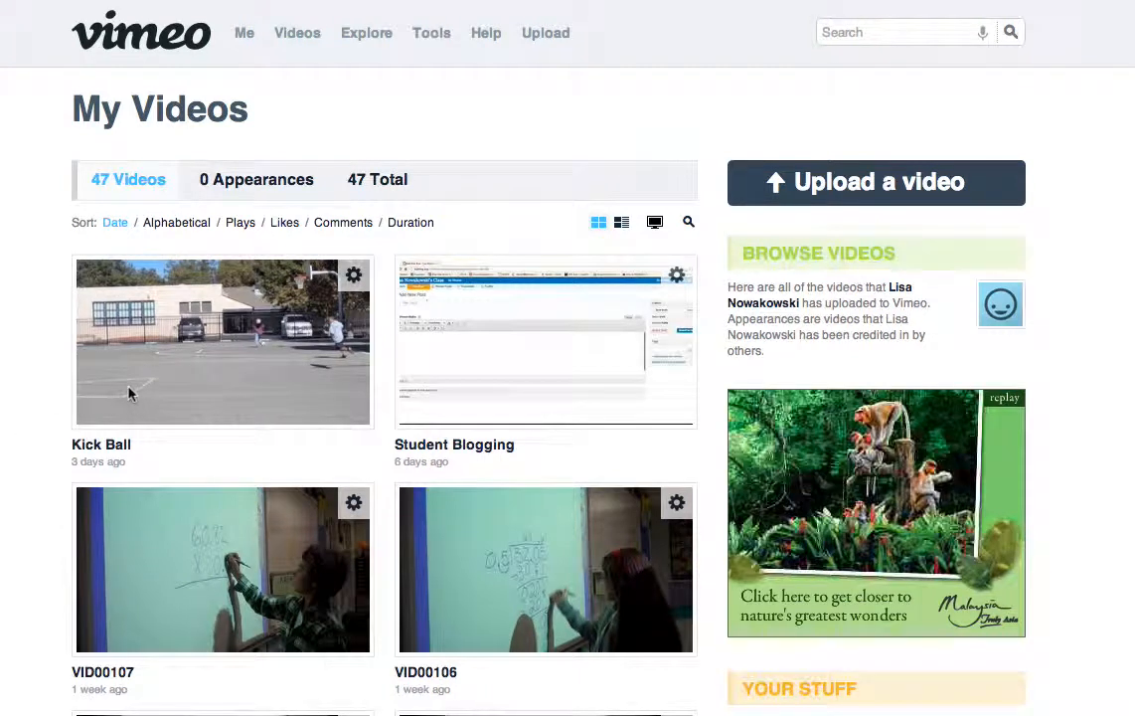
Open the Kick Ball video's settings from the My Videos list via its gear icon.
scroll(down, 3)
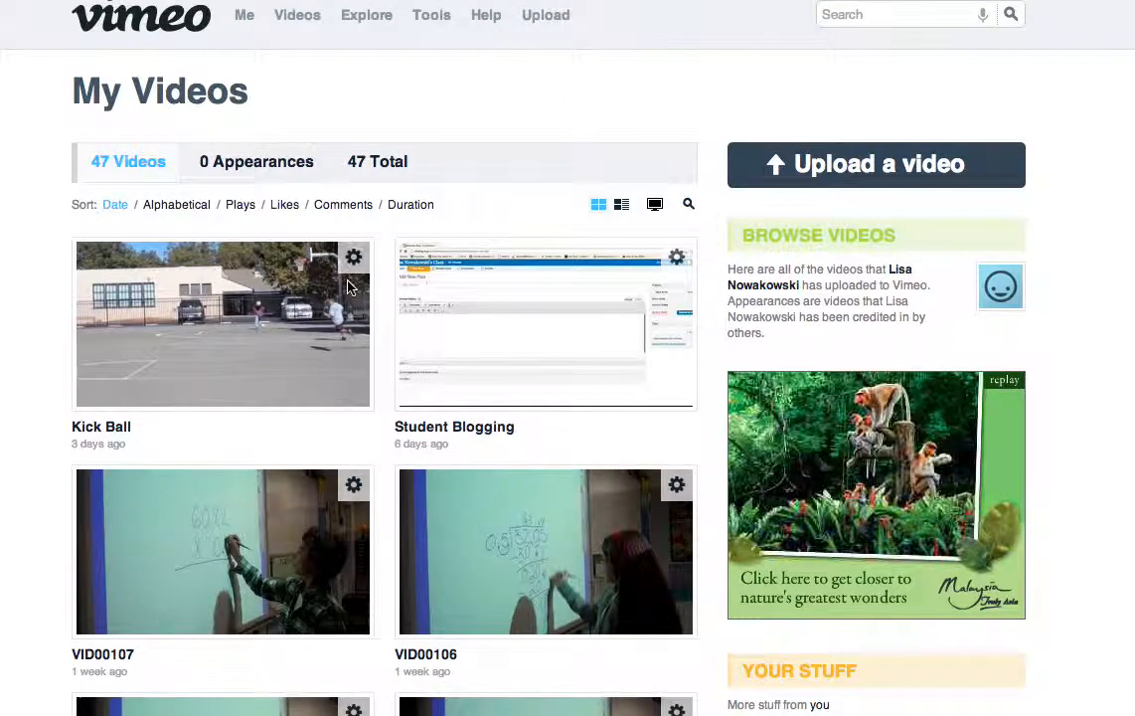
mouse_move(354, 257)
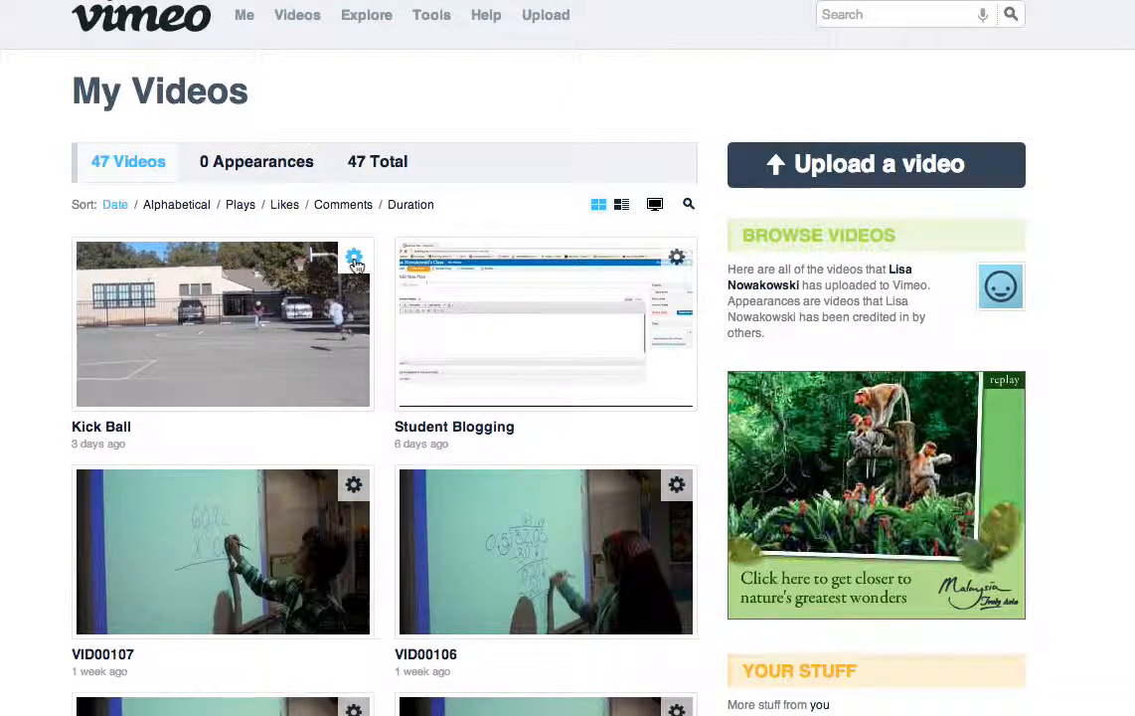
click(353, 259)
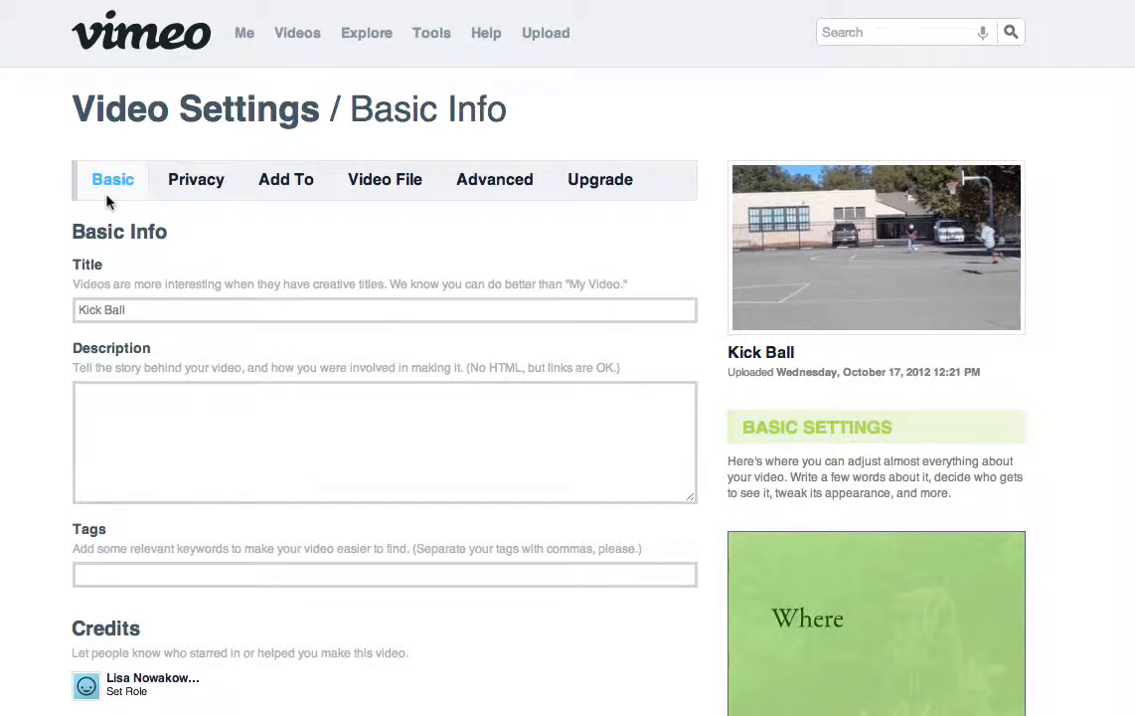
mouse_move(195, 187)
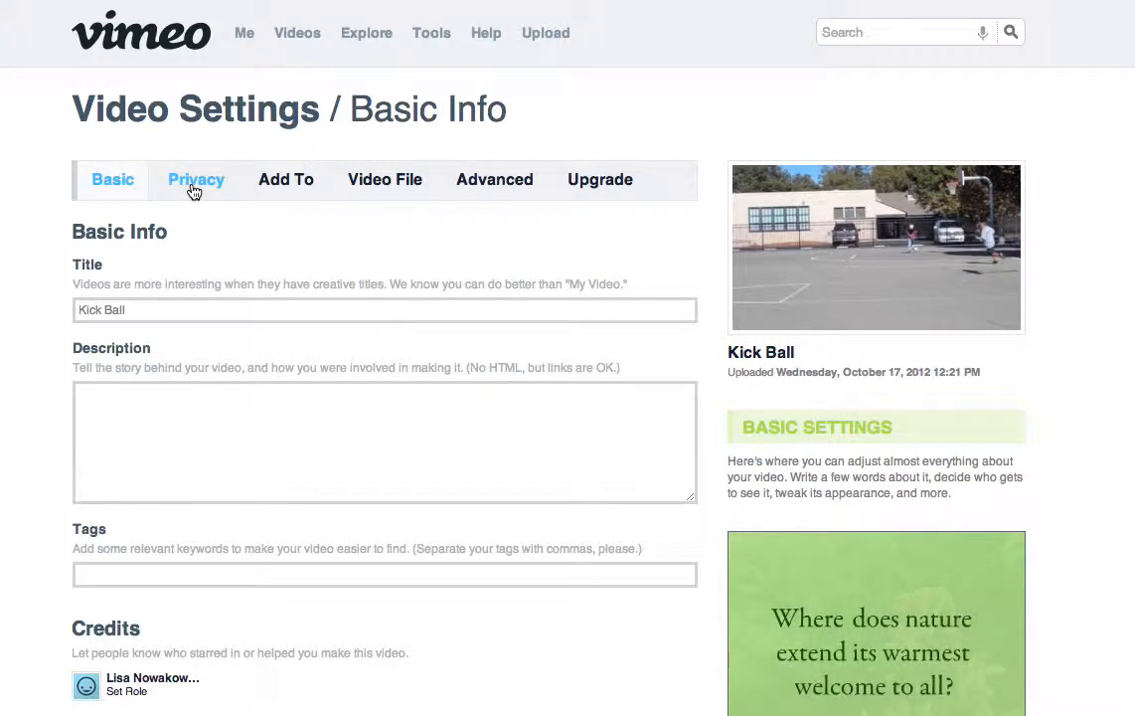
Show Kick Ball's Privacy settings with watch, embed and comment all set to Anyone/Anywhere.
click(194, 179)
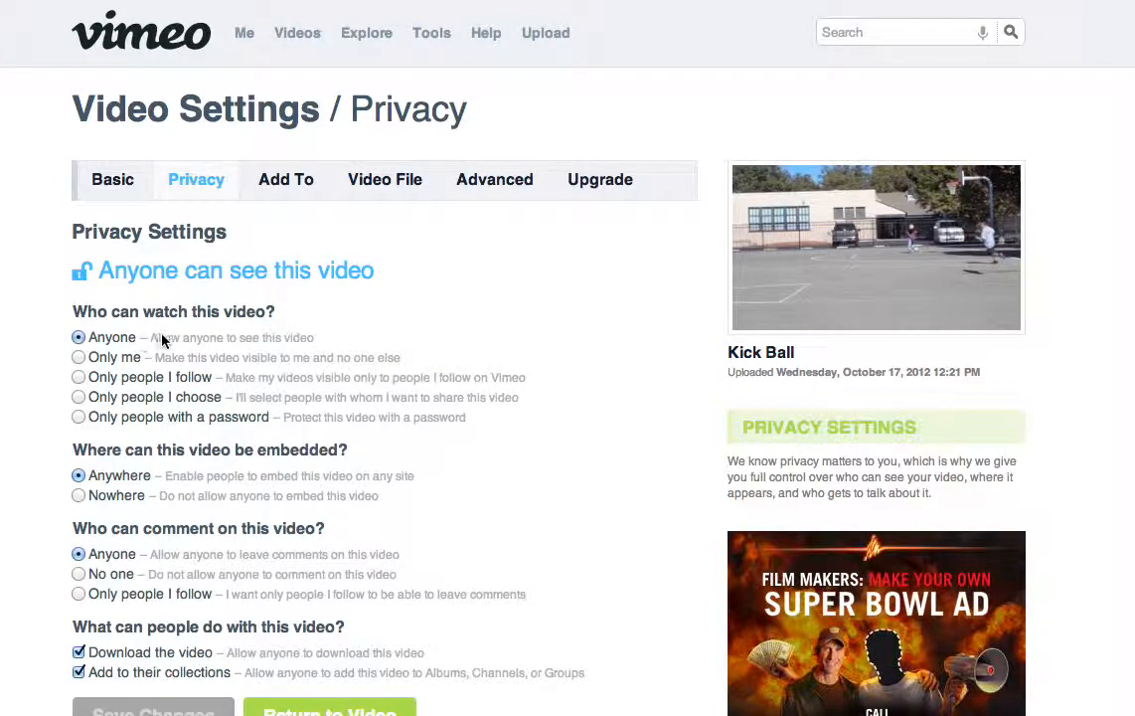
mouse_move(120, 358)
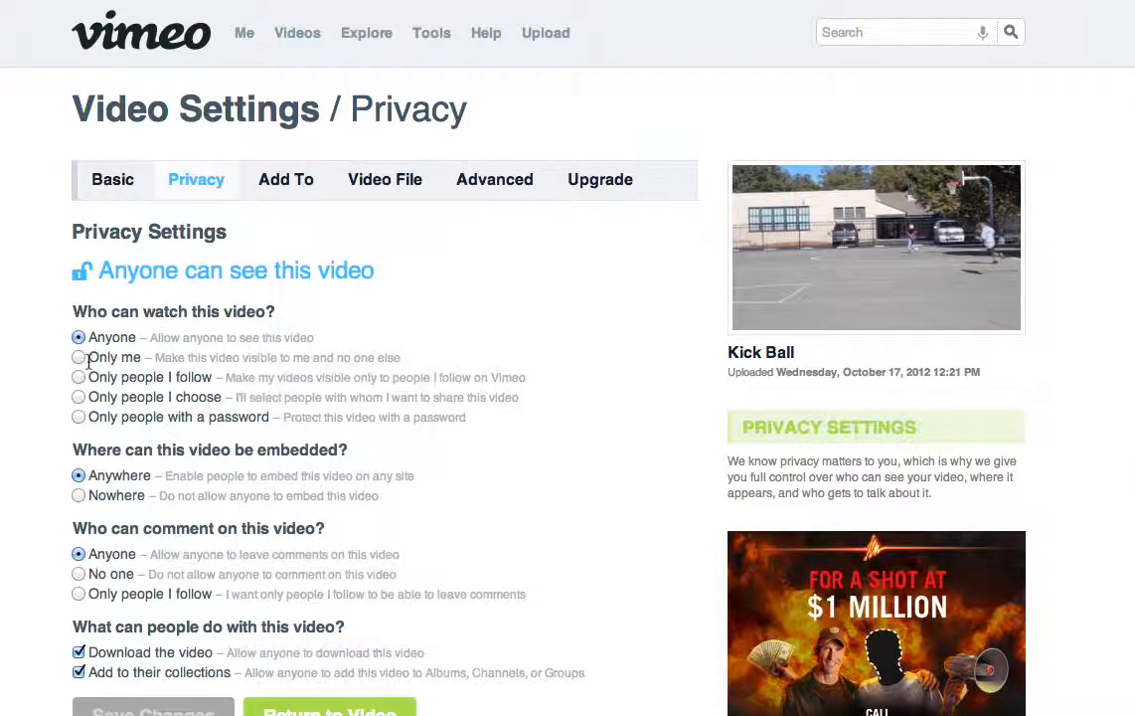
mouse_move(65, 338)
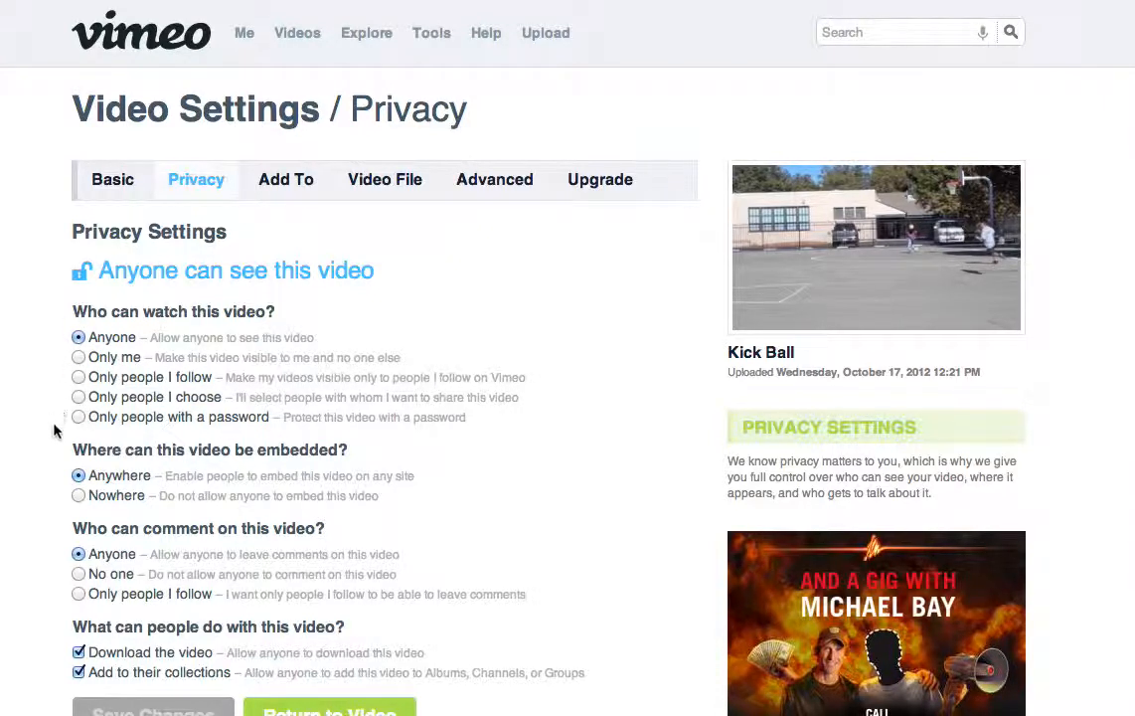
mouse_move(117, 487)
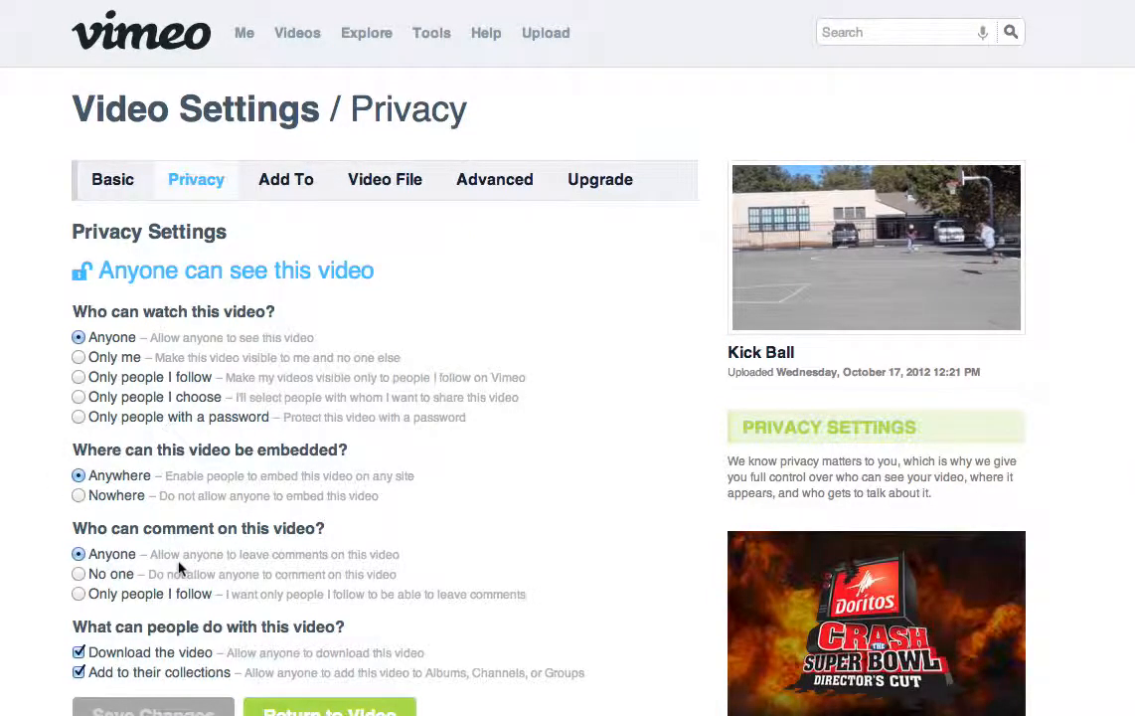
mouse_move(95, 548)
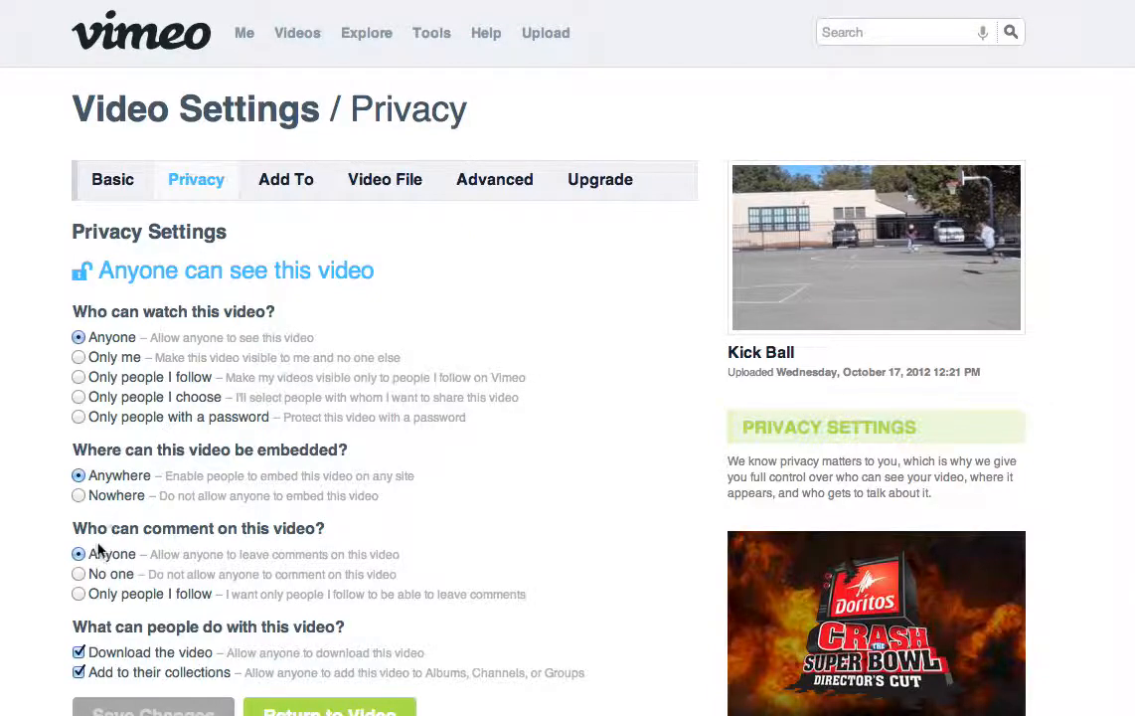